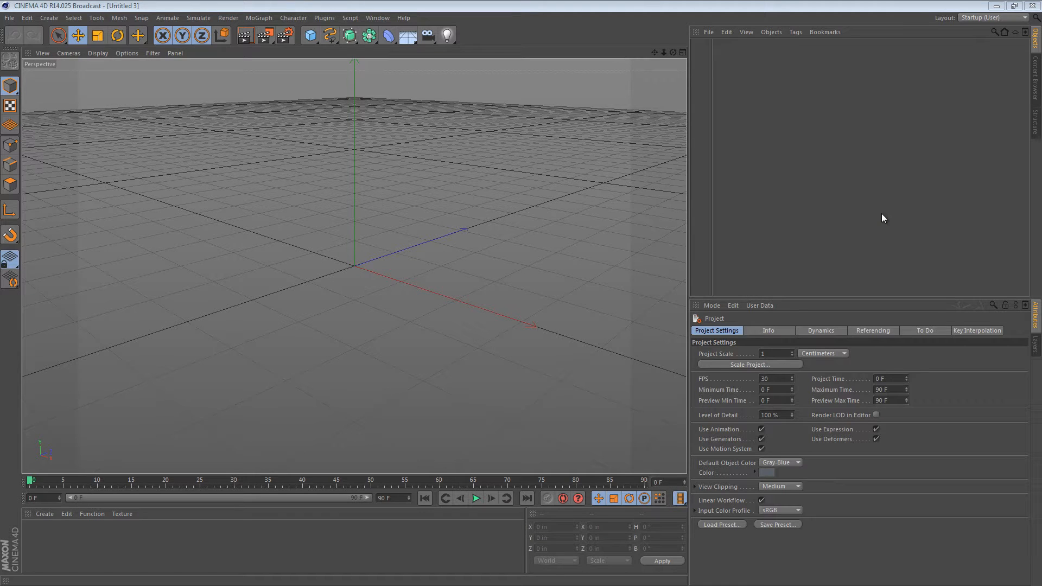
mouse_move(783, 448)
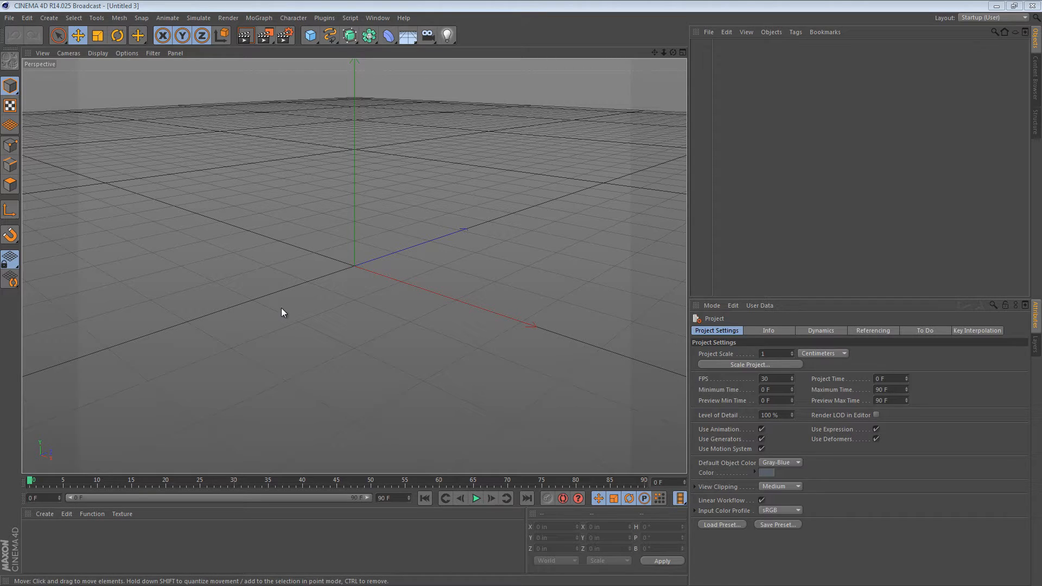
mouse_move(240, 145)
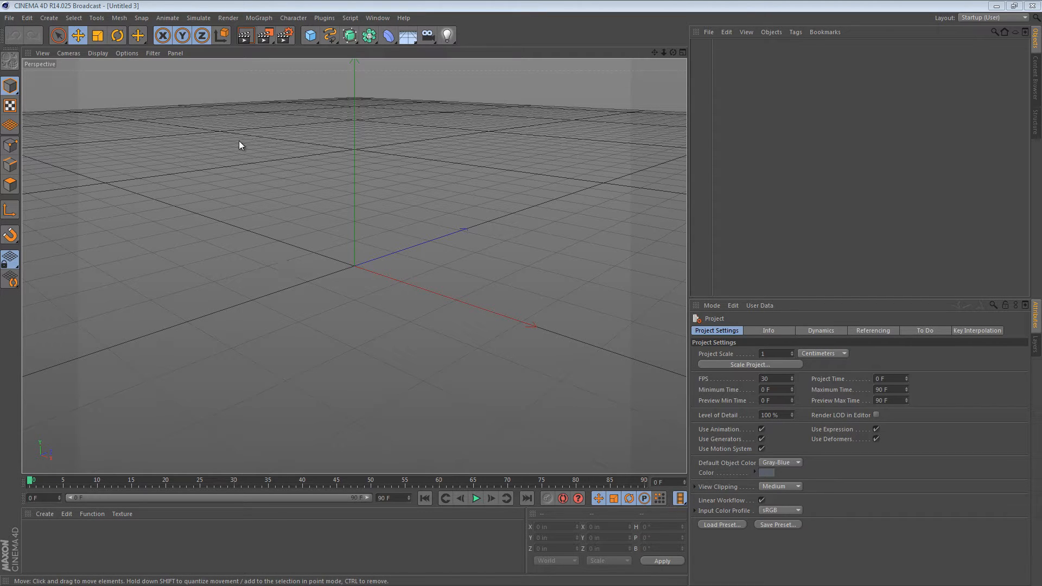
mouse_move(235, 144)
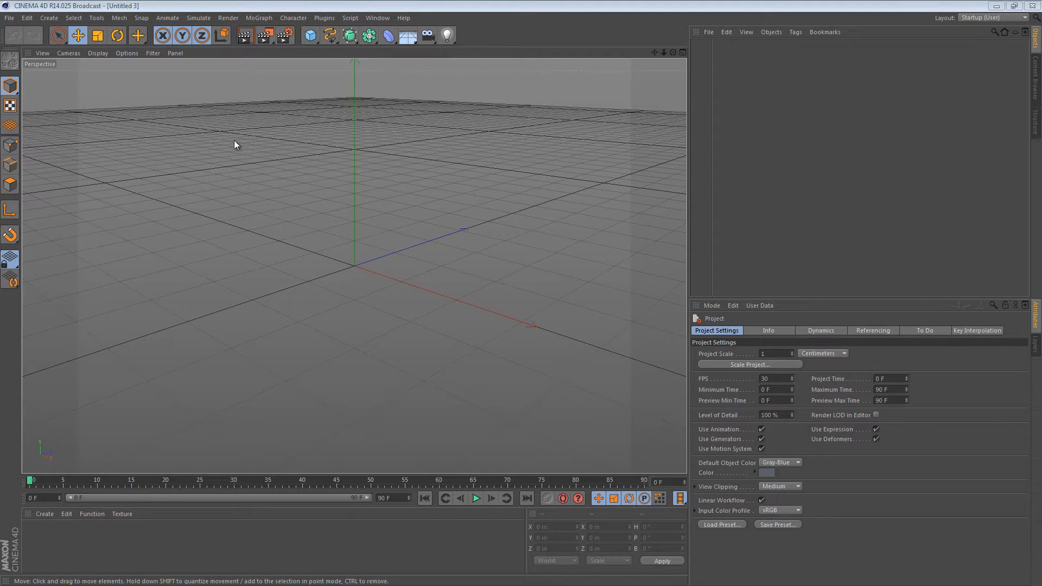
mouse_move(270, 201)
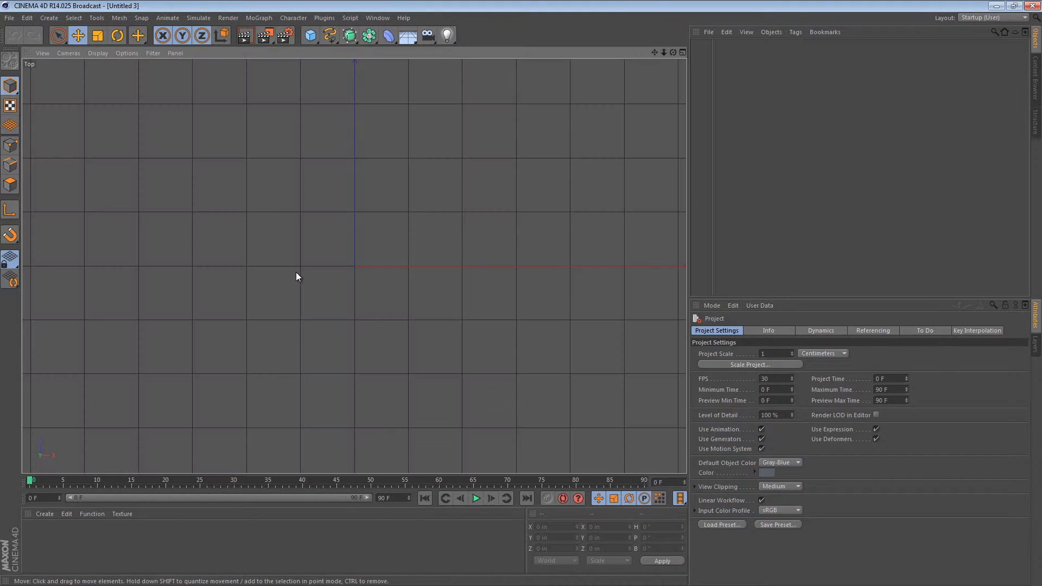
Step: Pick B-Spline from the spline palette and draw a swooping path across the ground plane
left_click(330, 35)
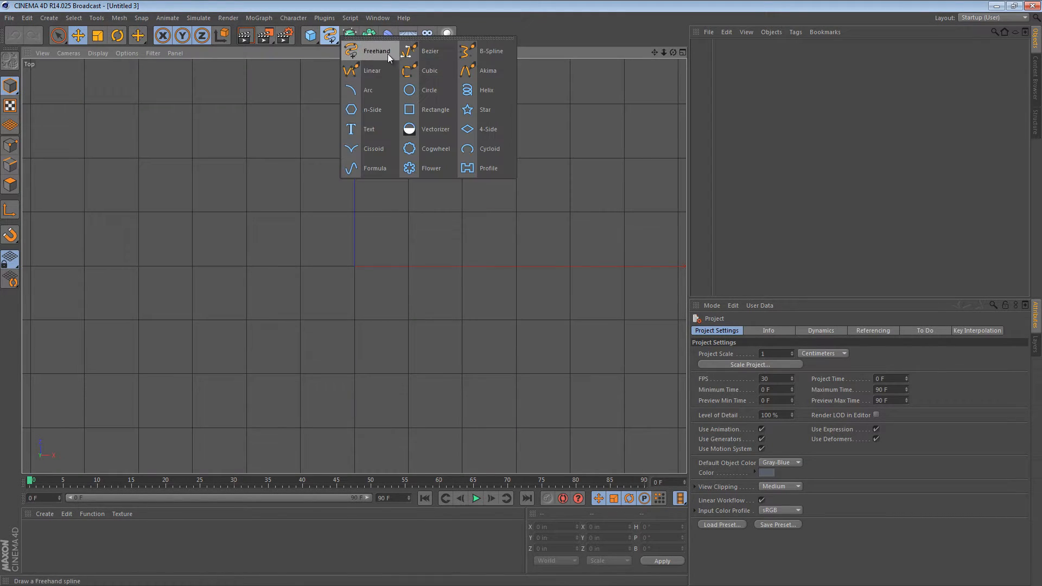
left_click(491, 50)
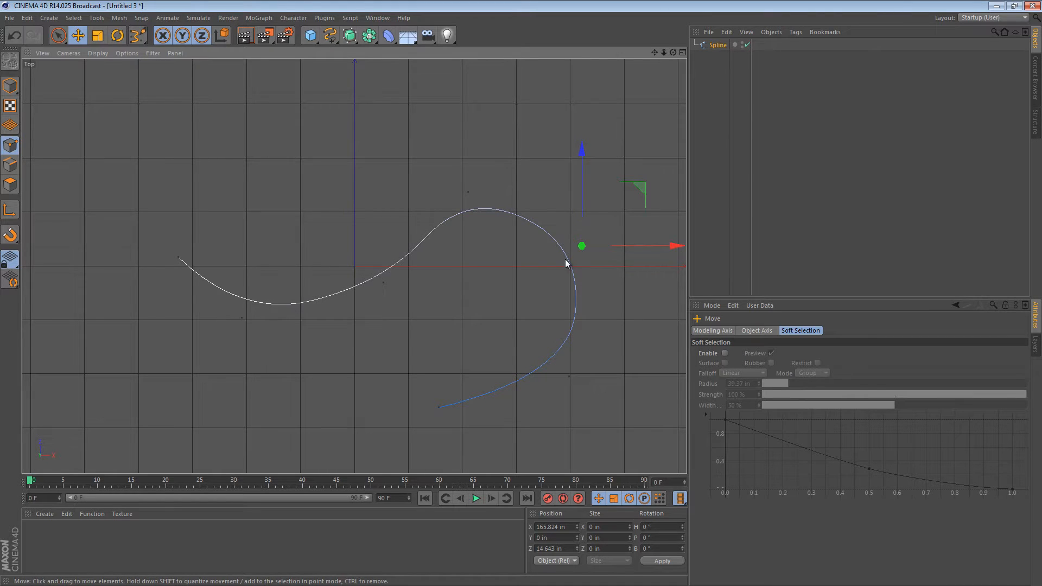
mouse_move(353, 149)
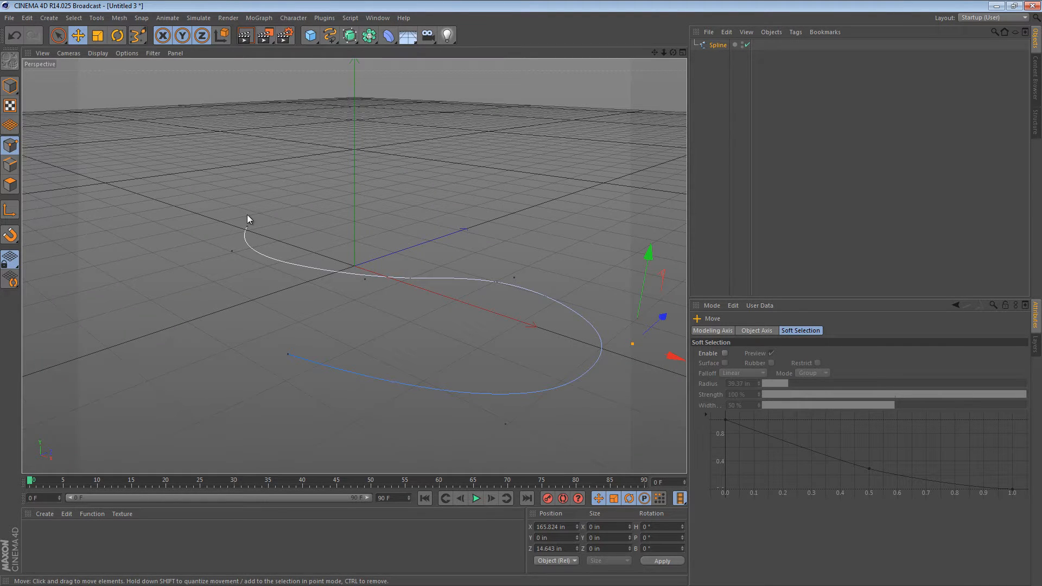
mouse_move(332, 263)
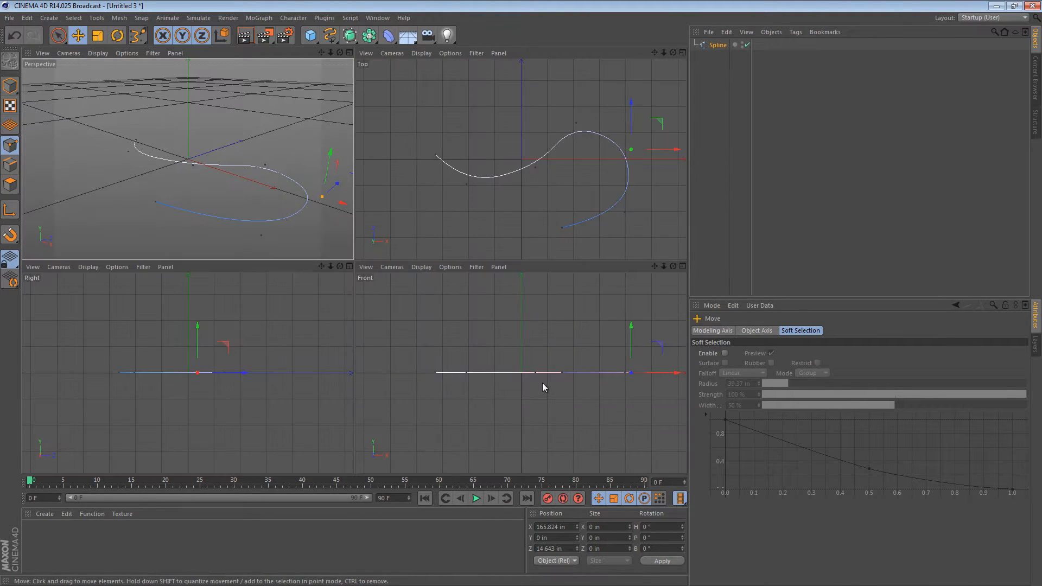
Step: In Front view, add a scaled-down Circle profile plus a smaller copy placed below it
left_click(310, 35)
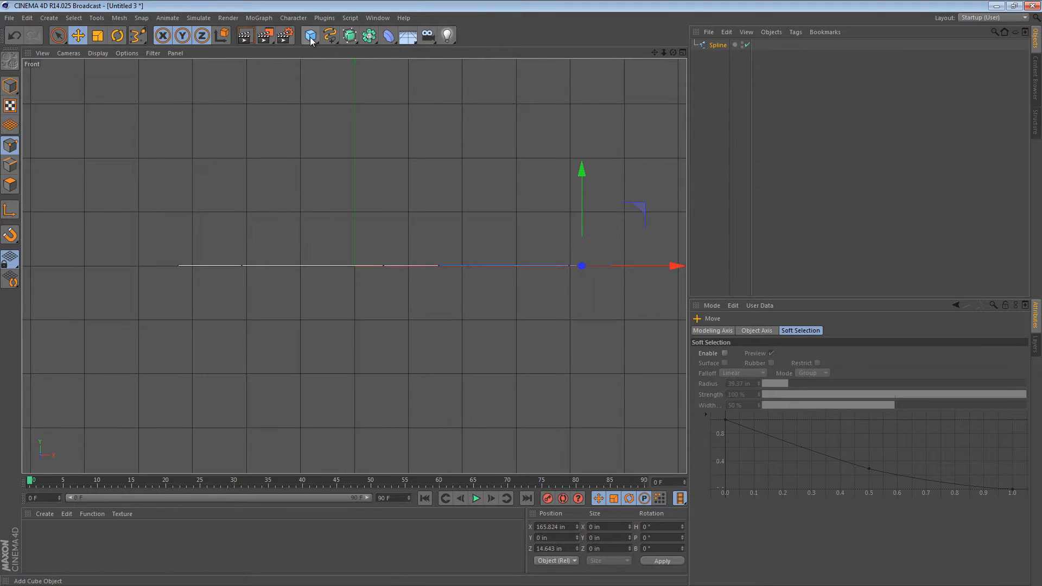
left_click(310, 35)
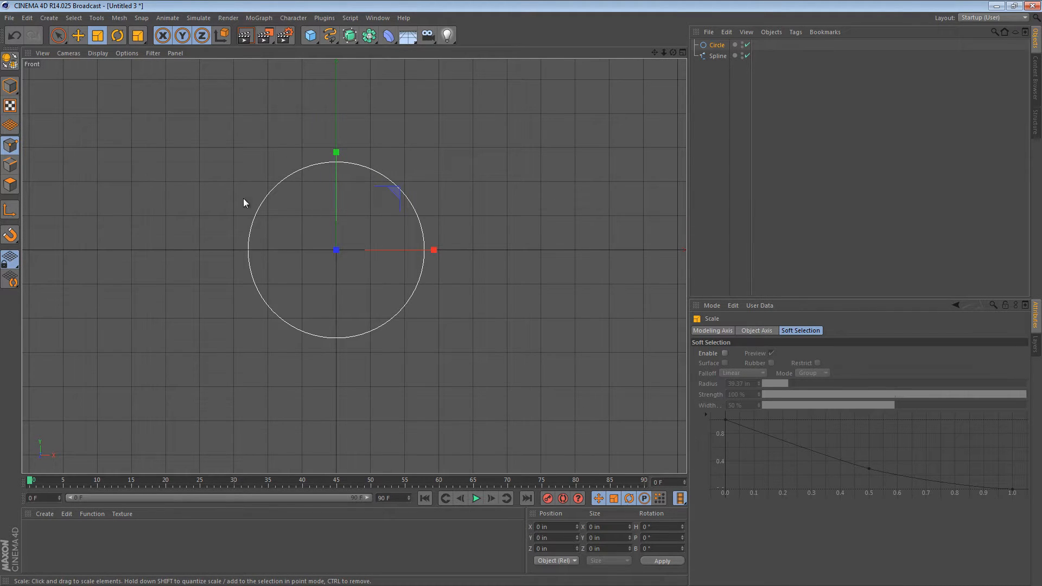
left_click(77, 35)
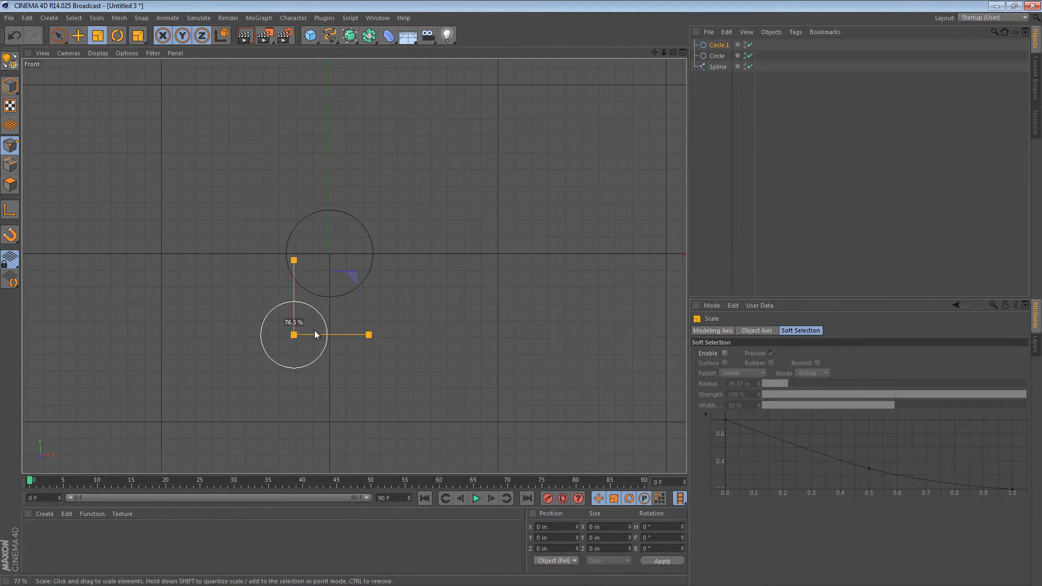
left_click(78, 36)
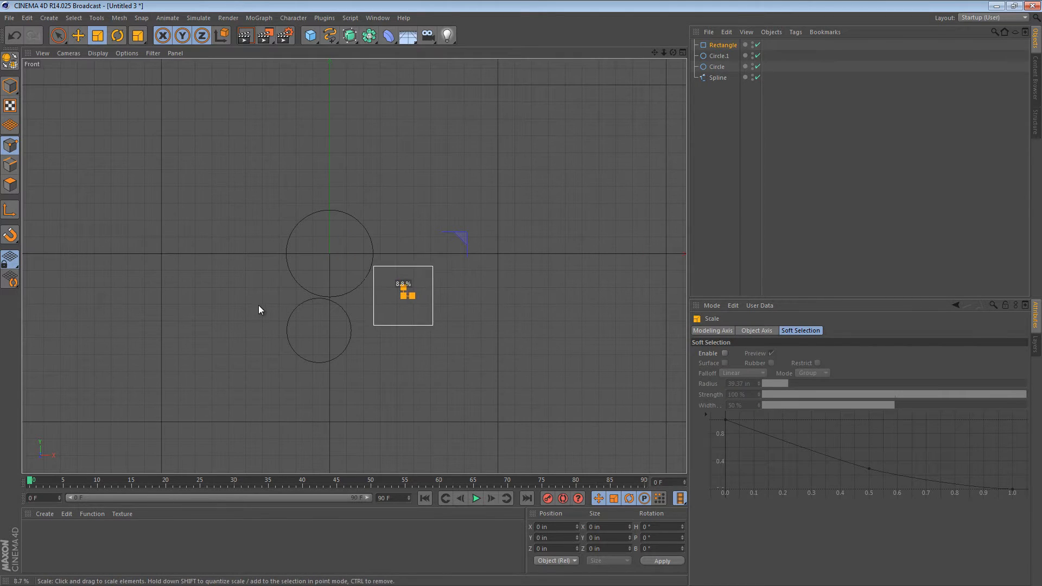
Step: Resize a Rectangle profile, enable Rounding, and rotate it beside the circles
left_click(724, 45)
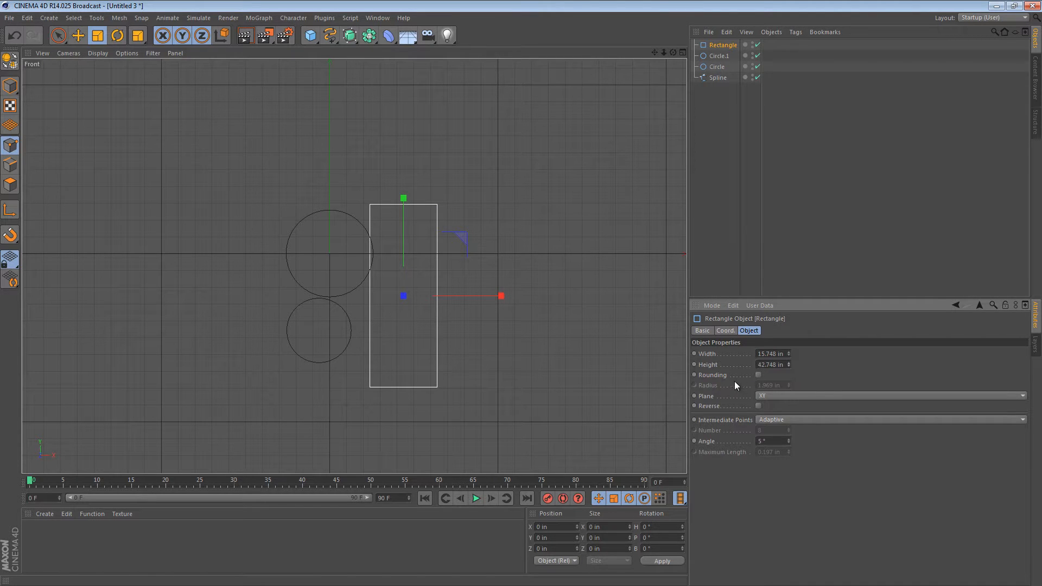
left_click(758, 375)
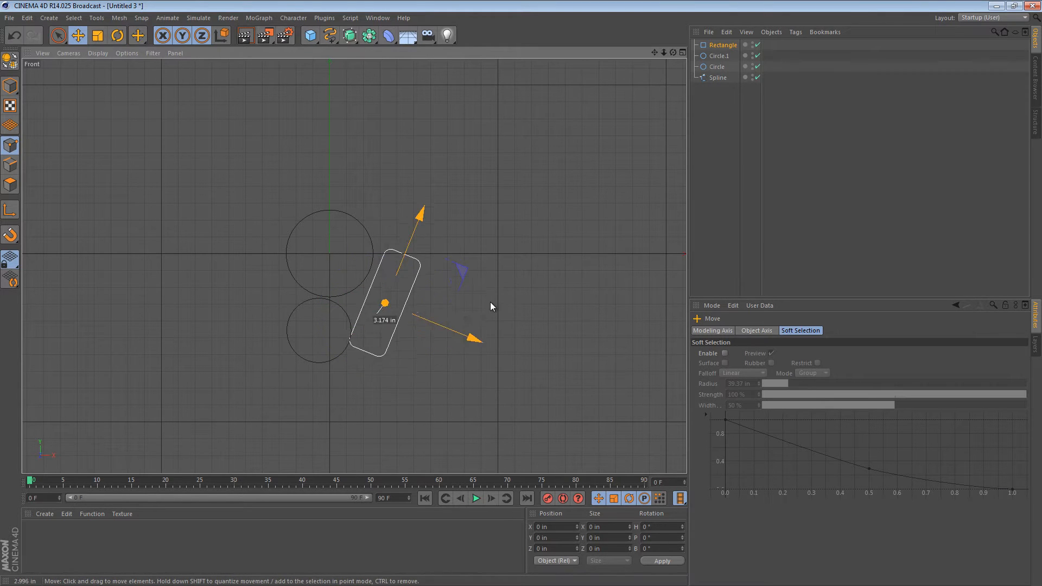
left_click(117, 36)
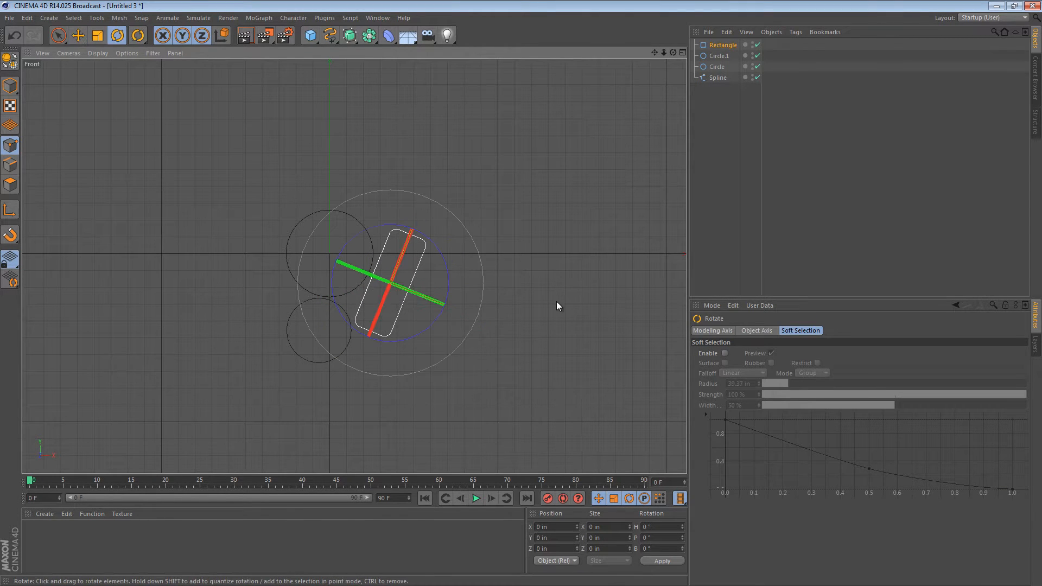
left_click(78, 36)
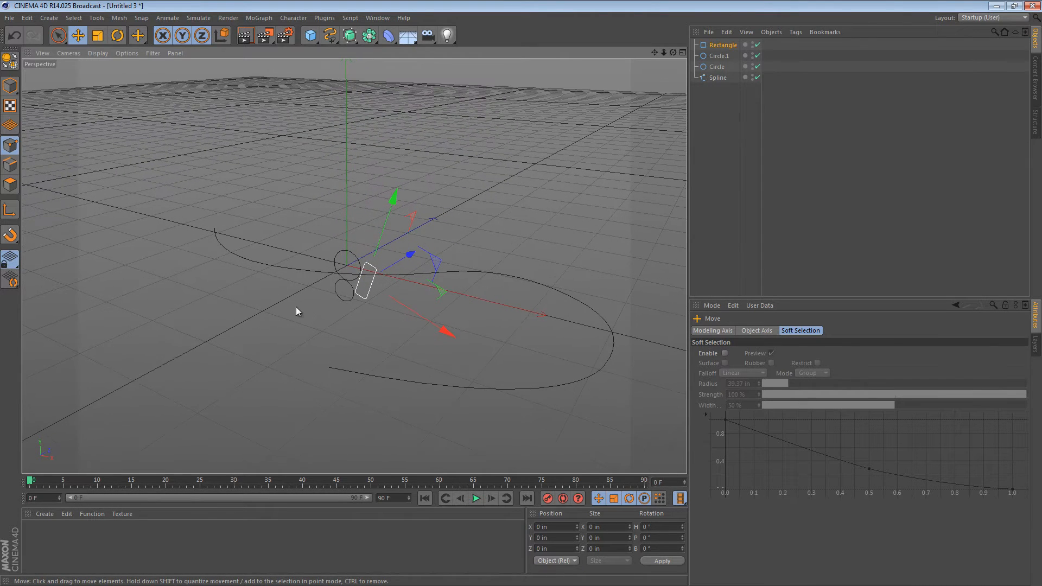
mouse_move(507, 260)
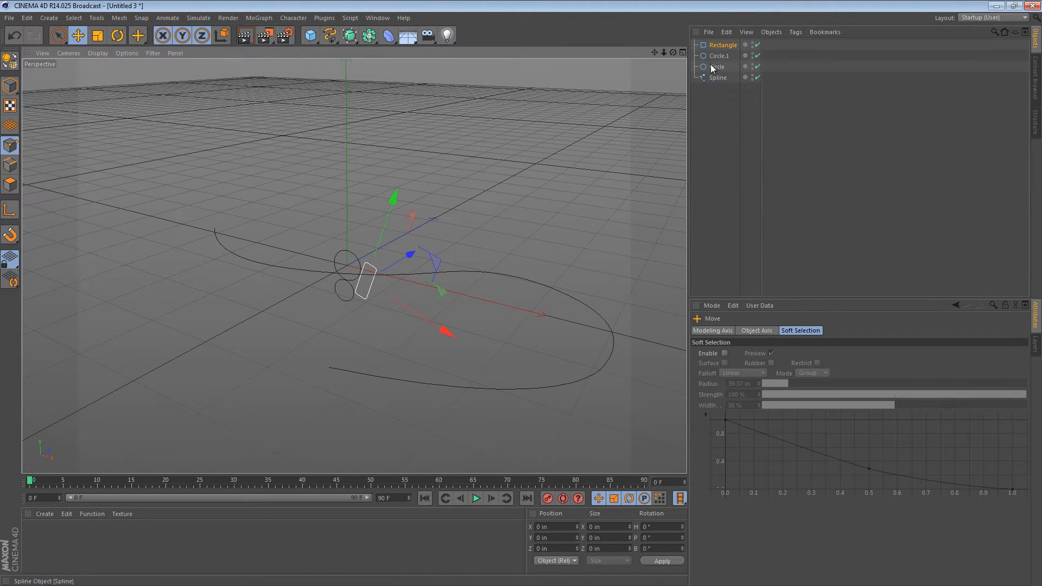
Step: Group Rectangle, Circle.1 and Circle under a single Connect object
left_click(368, 35)
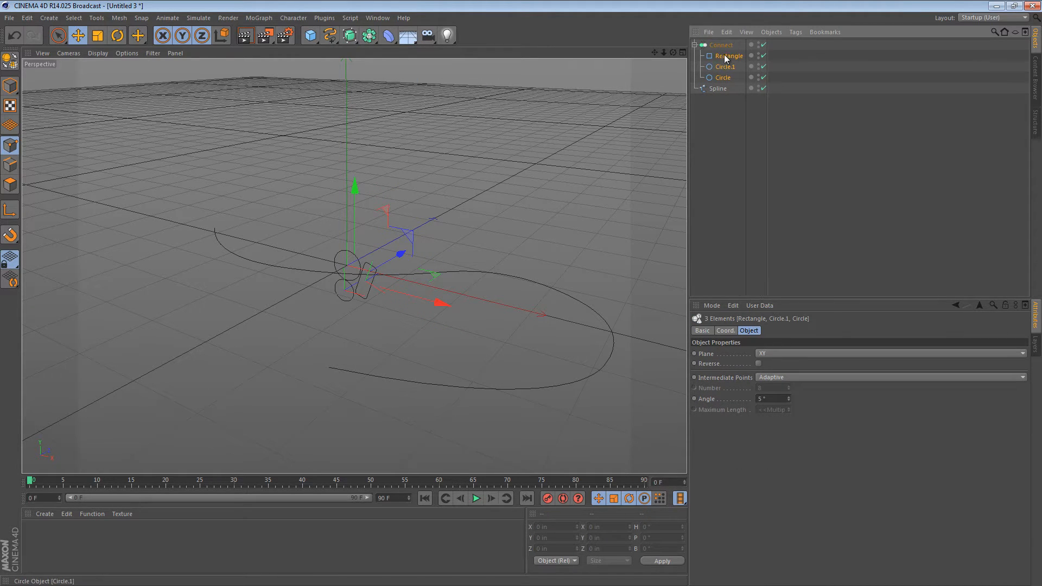
left_click(721, 44)
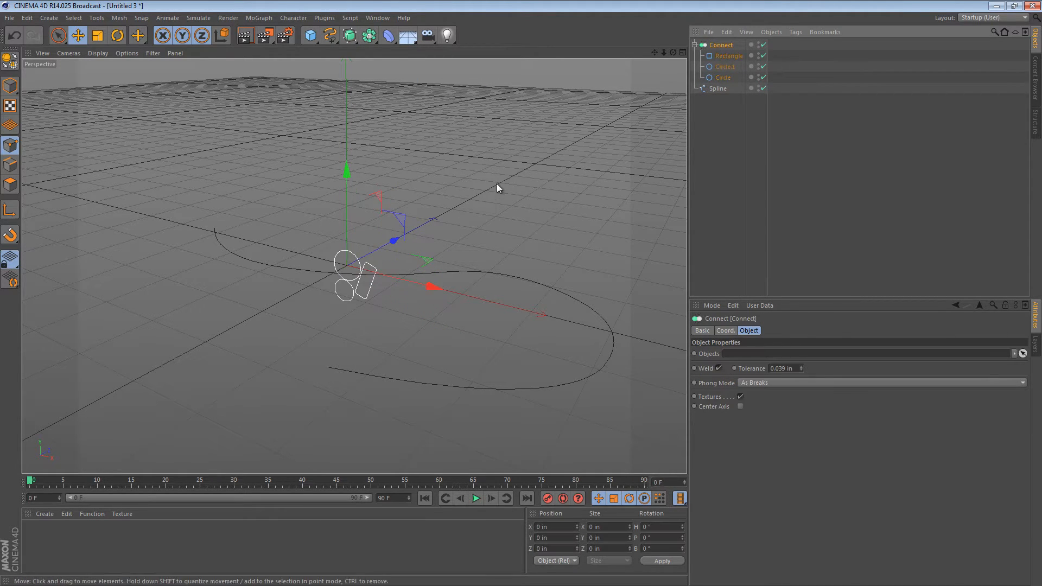
mouse_move(427, 258)
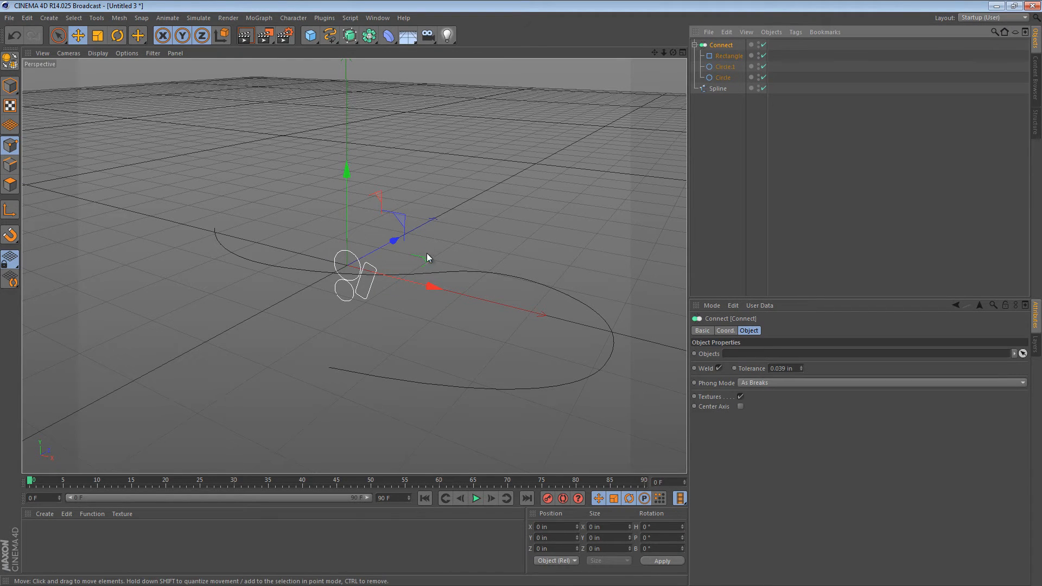
Step: Add a Sweep NURBS containing the Connect group and the Spline path, then zoom in
left_click(347, 35)
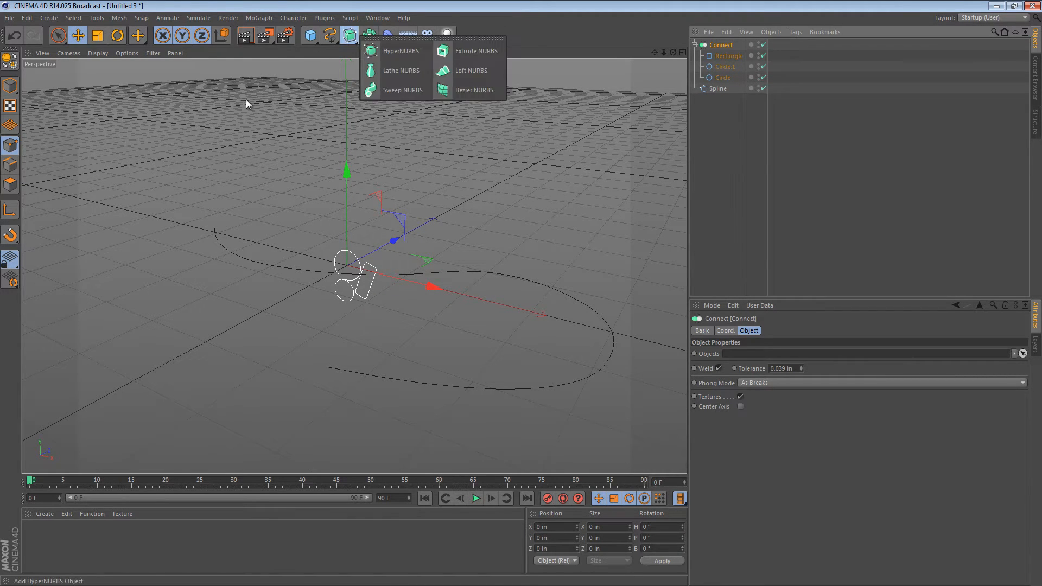
left_click(403, 90)
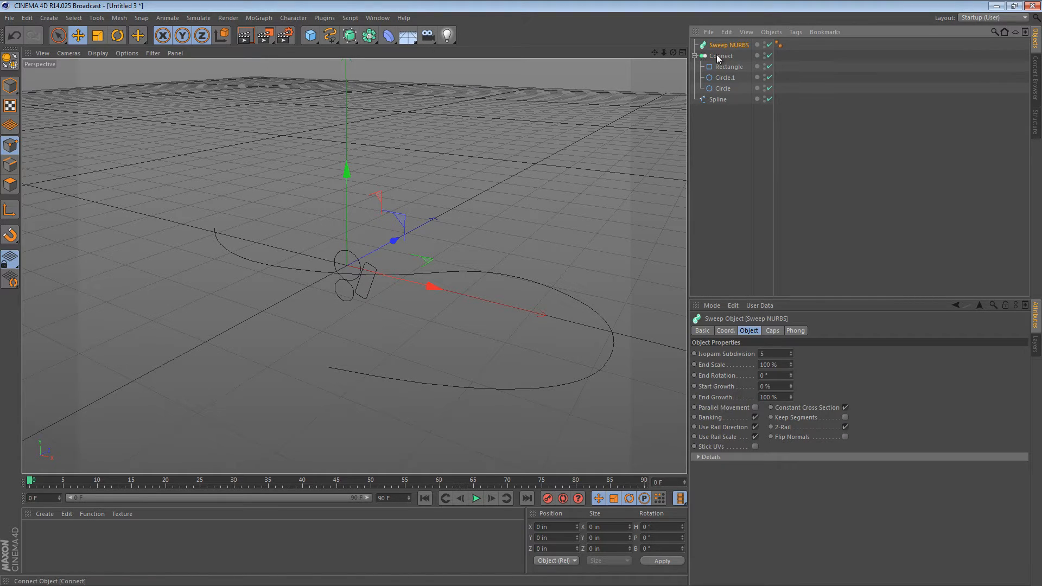
left_click(701, 56)
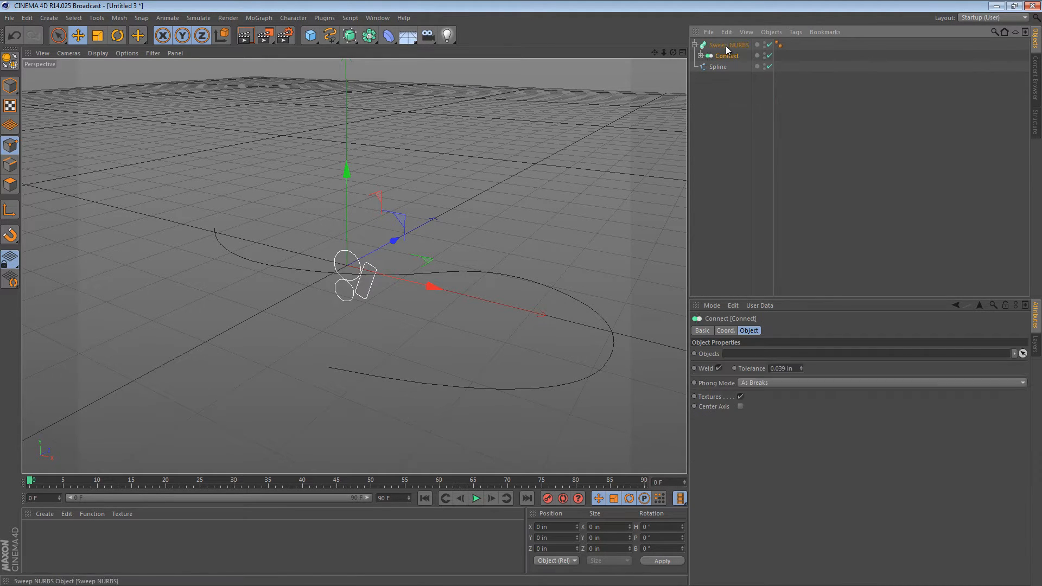
left_click(728, 44)
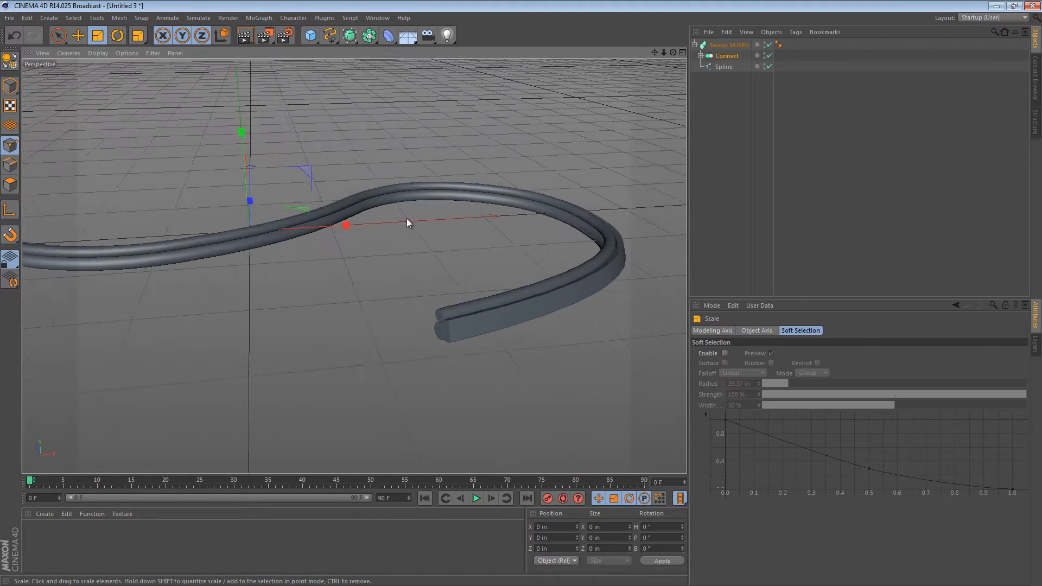
left_click_drag(406, 222, 323, 211)
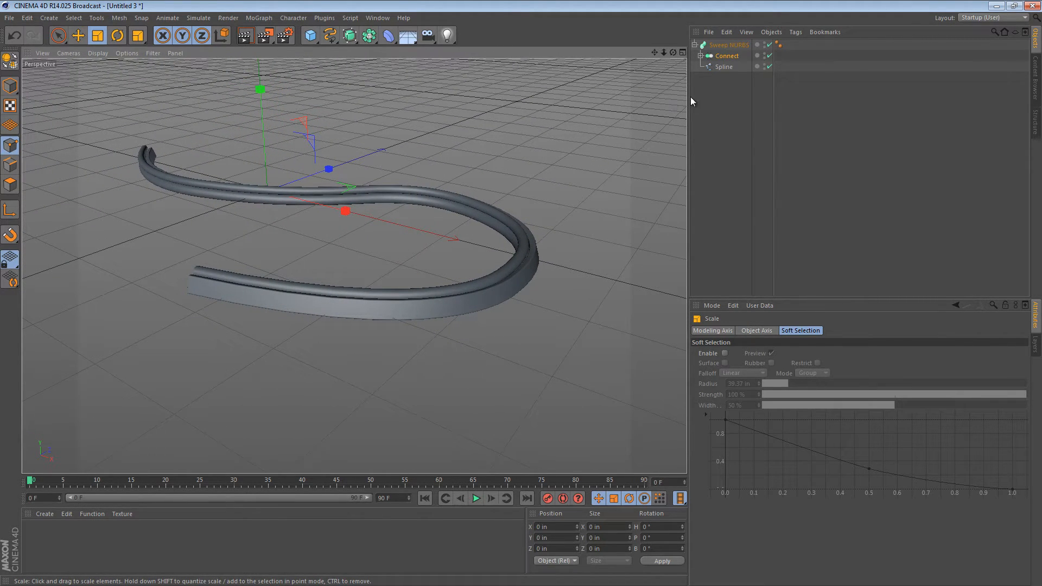
Step: Set the Sweep NURBS End Rotation to 872° in its Object settings
left_click(729, 45)
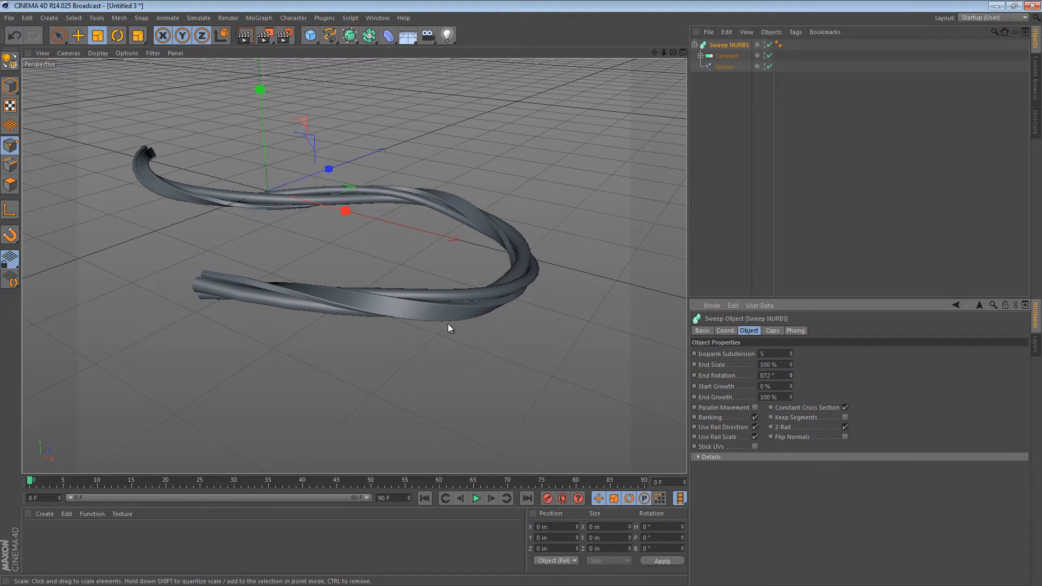
mouse_move(300, 205)
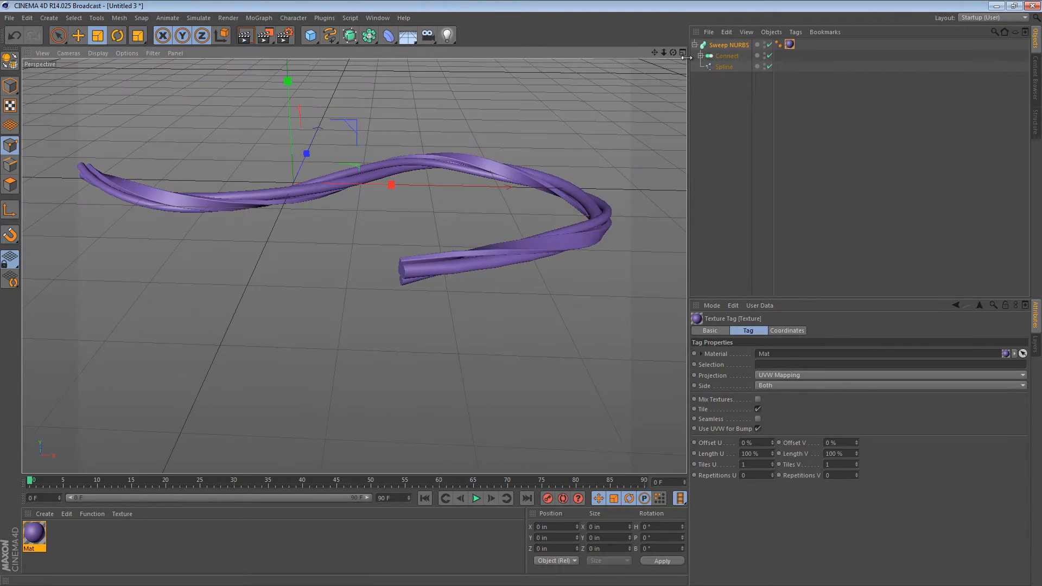
Step: Select the Spline path in the Object Manager to prepare for reshaping
left_click(724, 66)
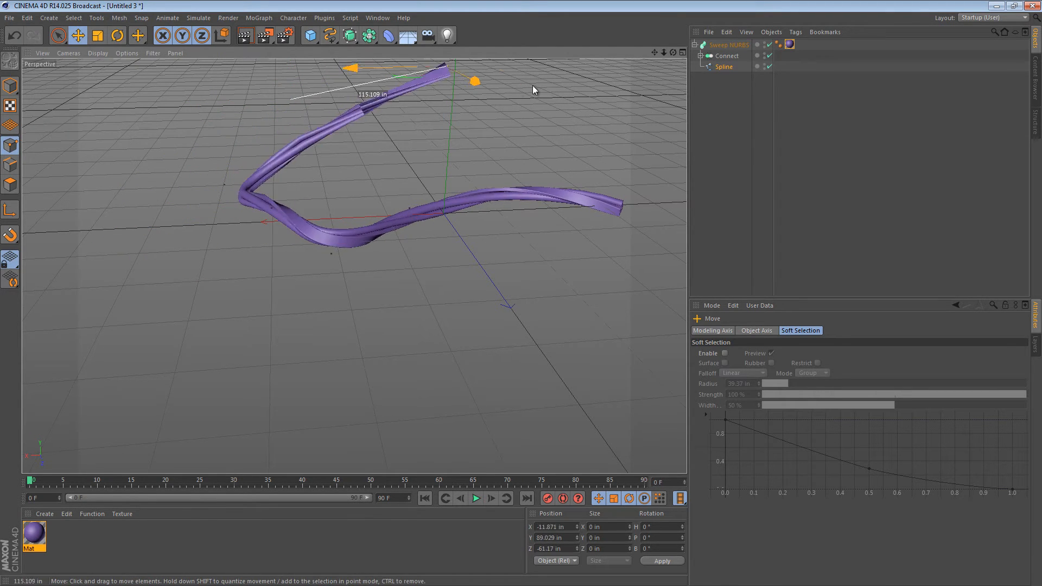
Step: Raise one end point of the Spline upward and orbit to check the bundle
left_click_drag(472, 81, 506, 106)
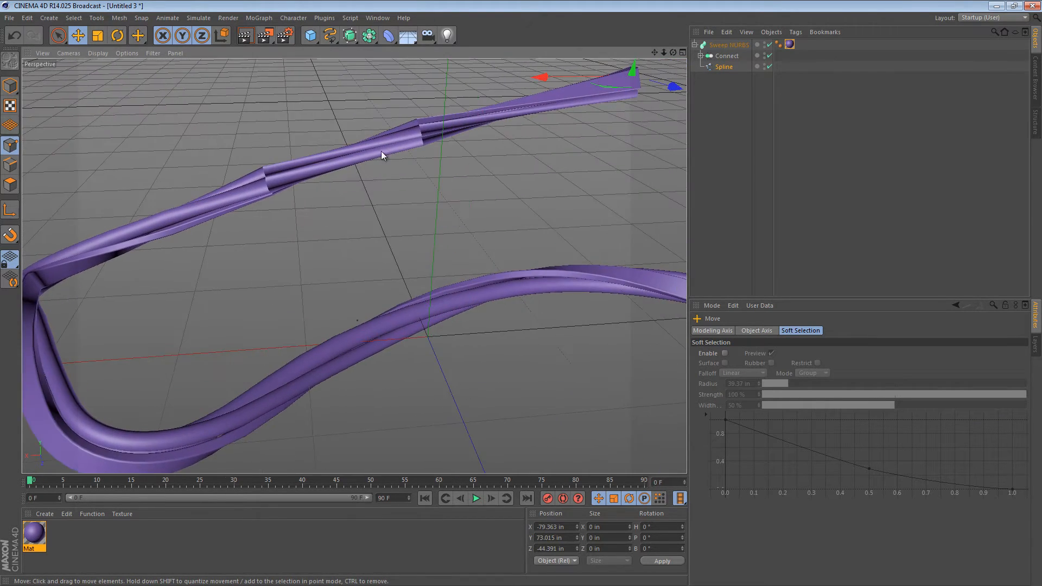
left_click_drag(382, 156, 364, 113)
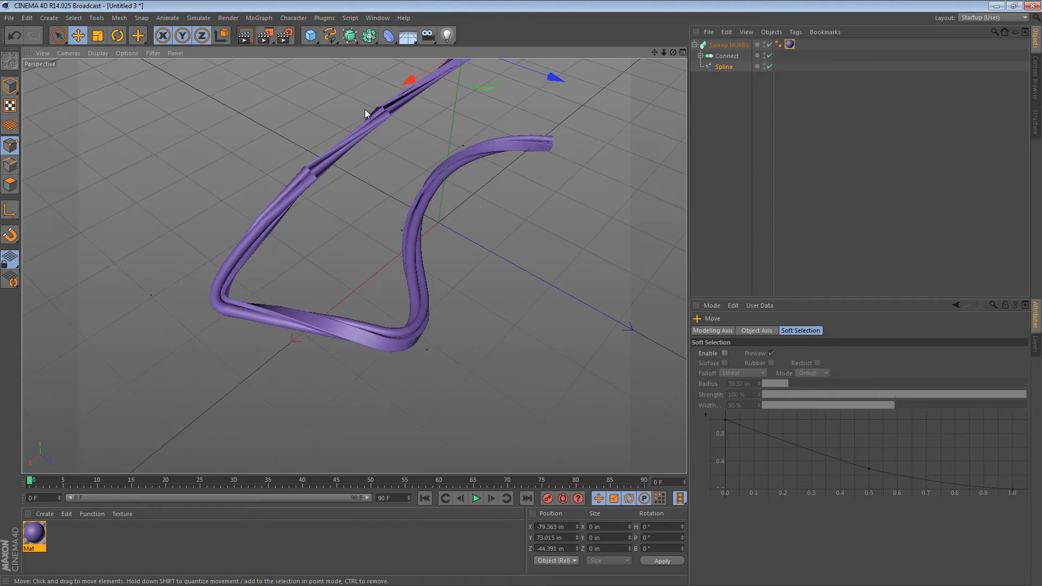
left_click_drag(366, 113, 273, 94)
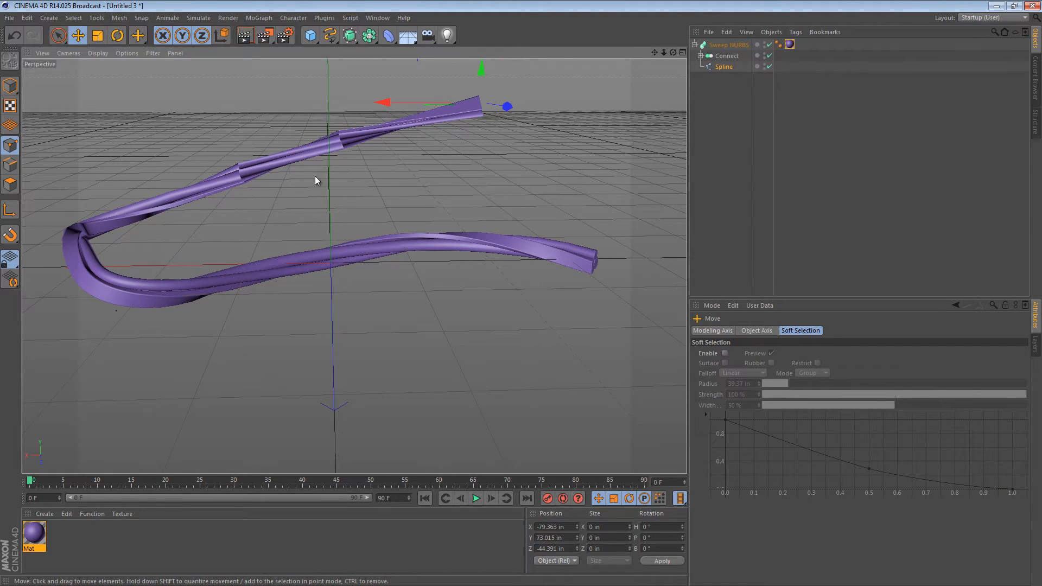
mouse_move(402, 146)
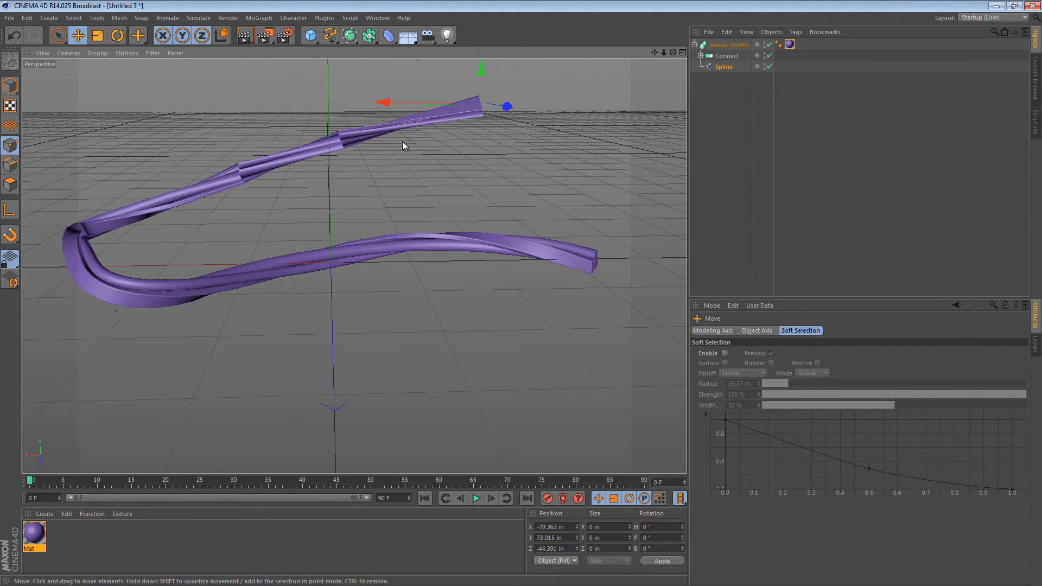
mouse_move(338, 118)
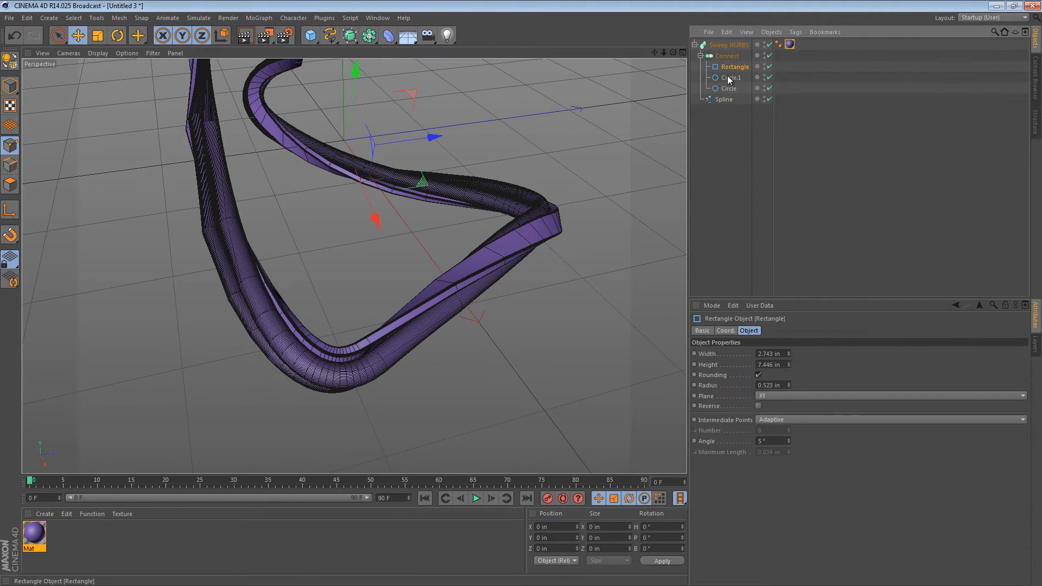
Step: Select Rectangle, Circle.1 and Circle and enter a 20° intermediate-point Angle
left_click(729, 88)
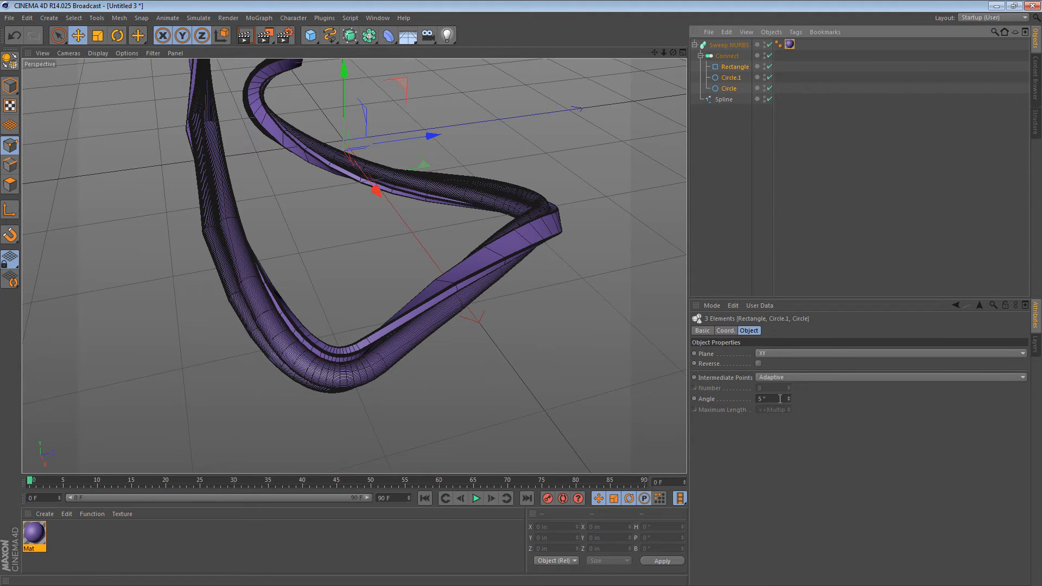
type("19")
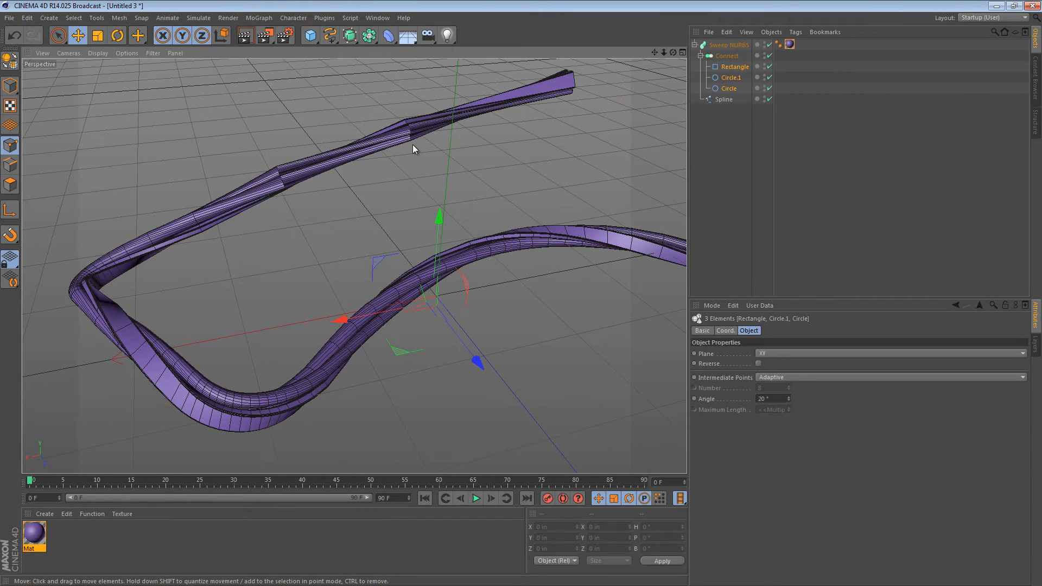
Step: Switch the Spline's Intermediate Points from Natural and Uniform to Subdivided, editing Maximum Length
left_click(723, 99)
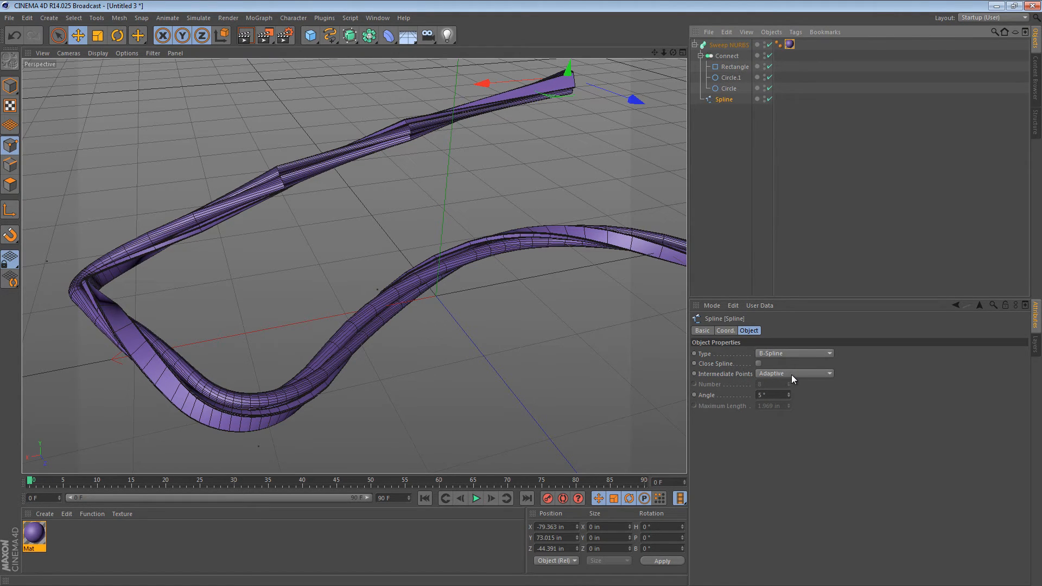
left_click(793, 373)
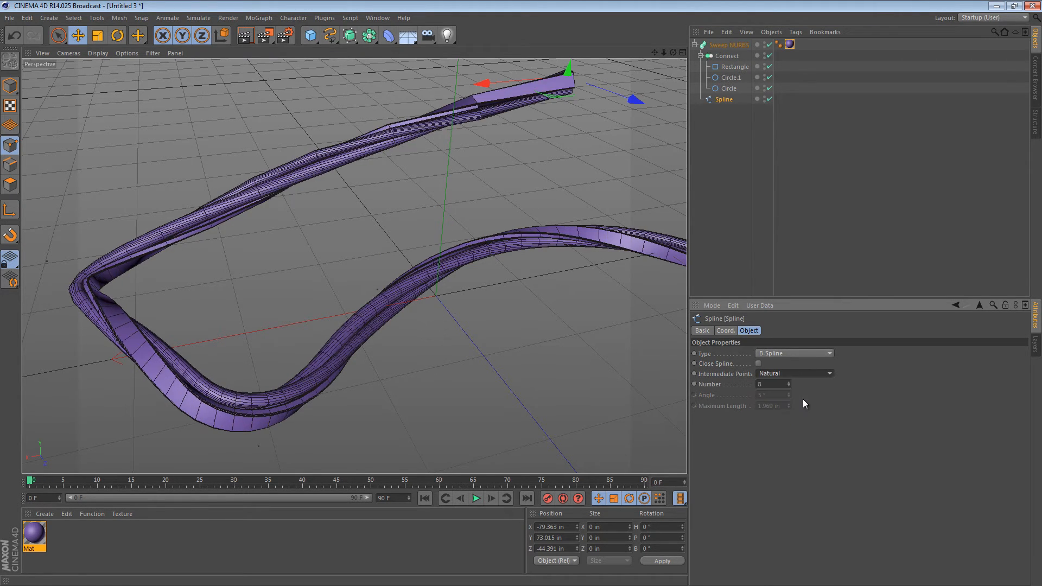
left_click(794, 373)
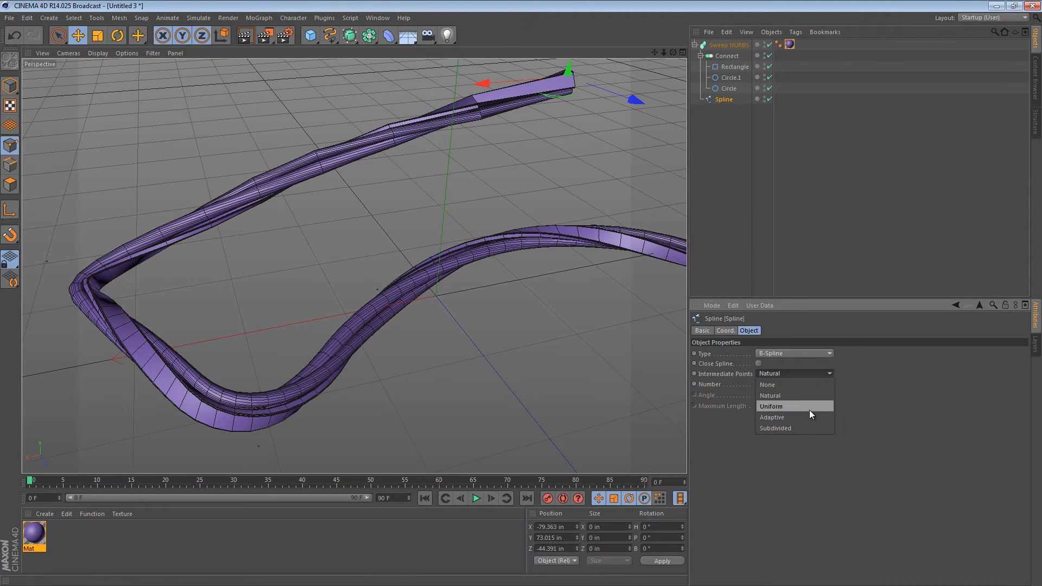
left_click(771, 406)
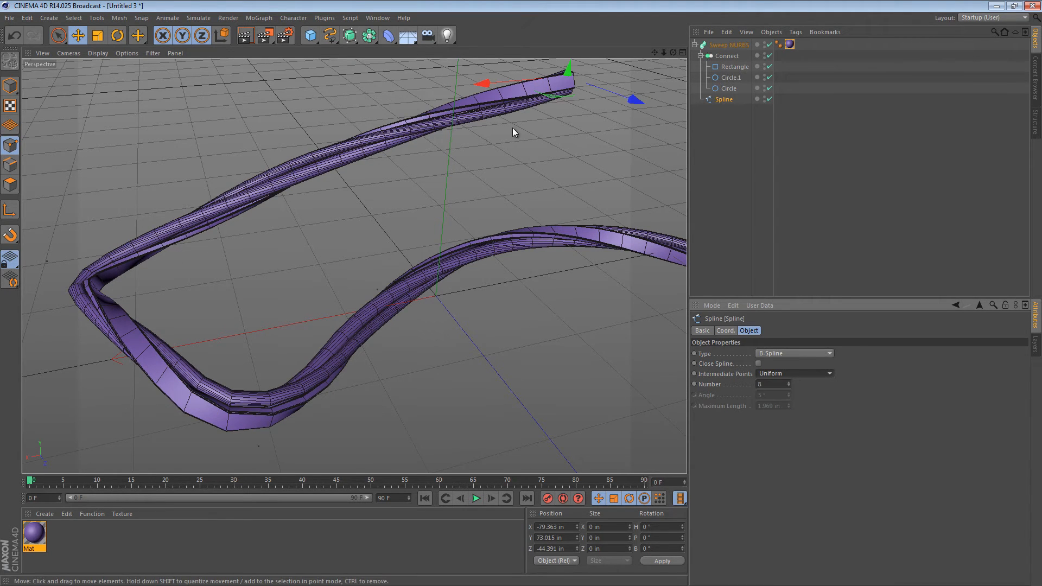
left_click(794, 373)
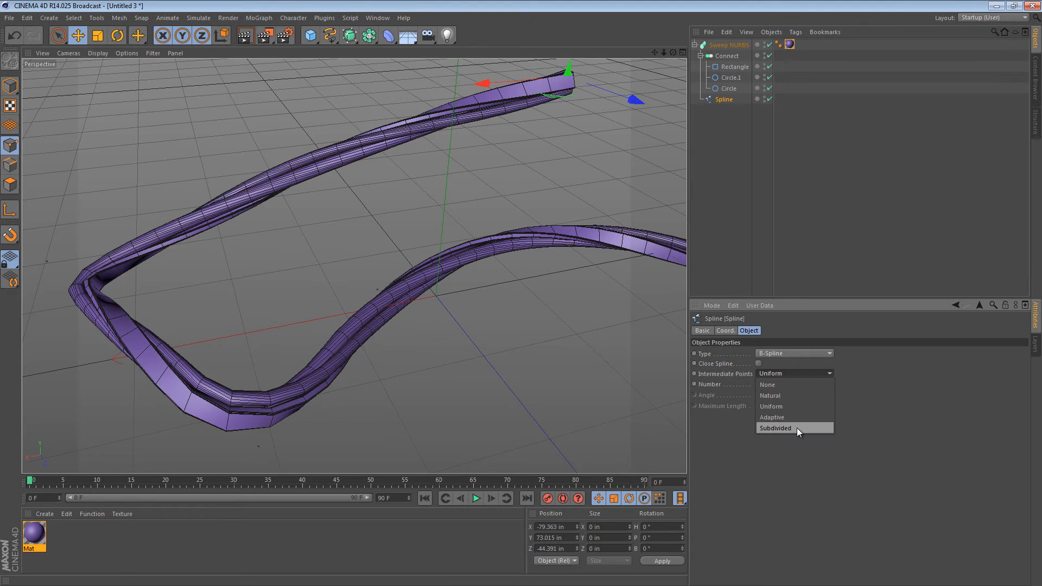
left_click(776, 428)
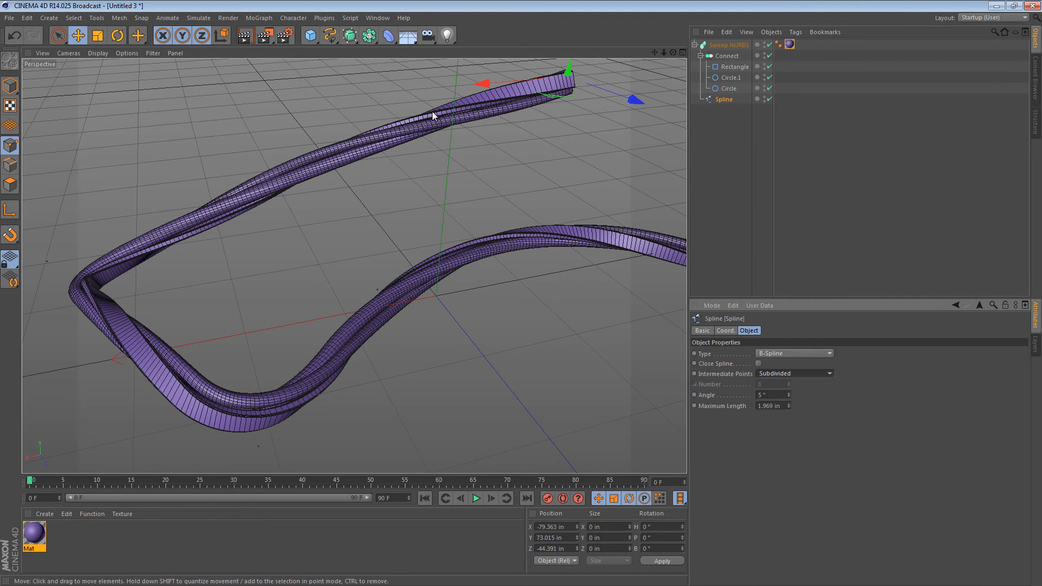
mouse_move(787, 410)
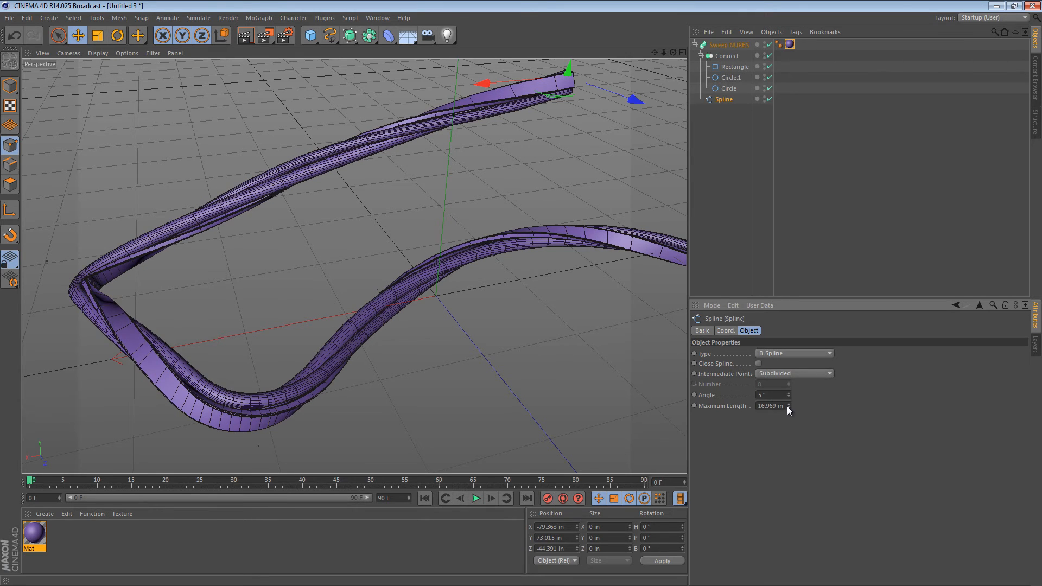
triple_click(768, 406)
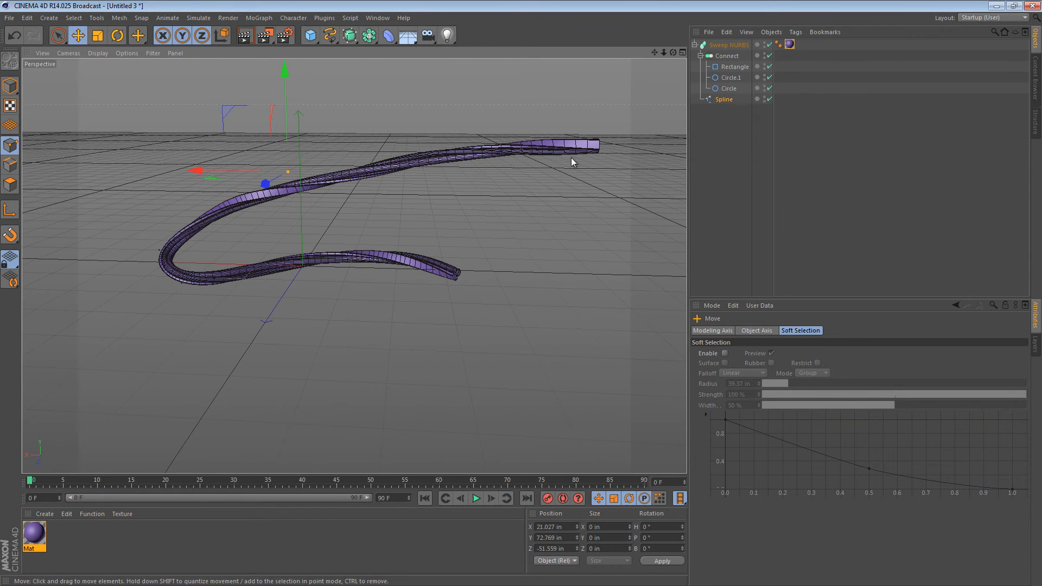
Step: Switch the viewport display from Gouraud Shading (Lines) to plain Gouraud Shading
left_click(729, 45)
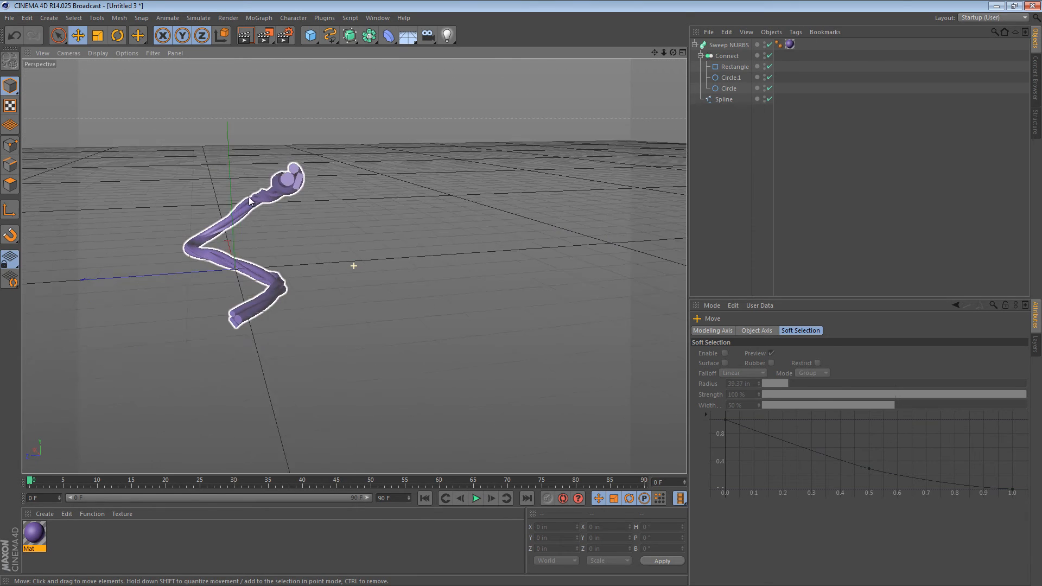
left_click(727, 55)
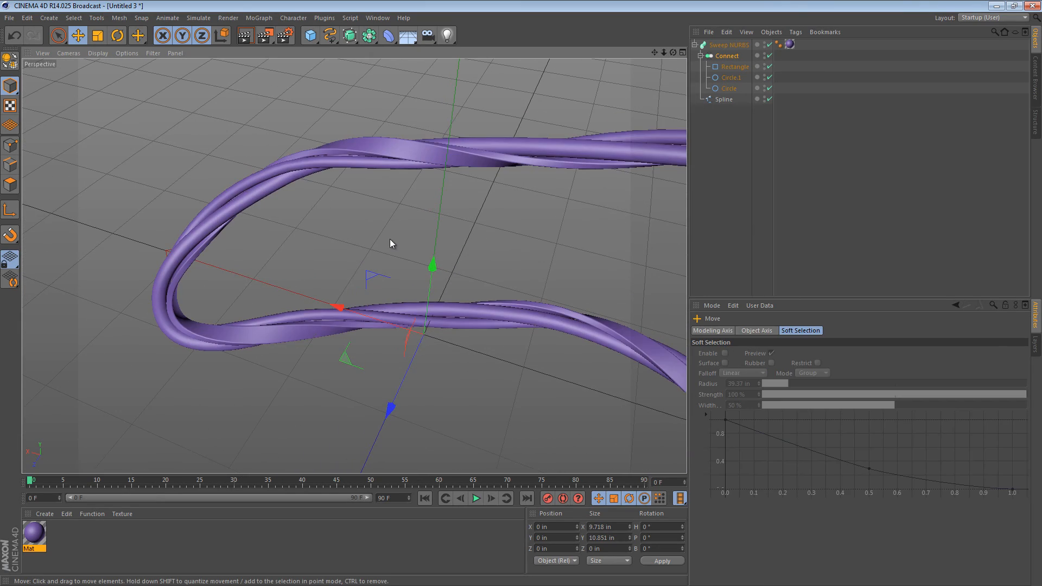
Step: Select the spline path and drag a bend point outward to widen the U-turn
left_click(724, 98)
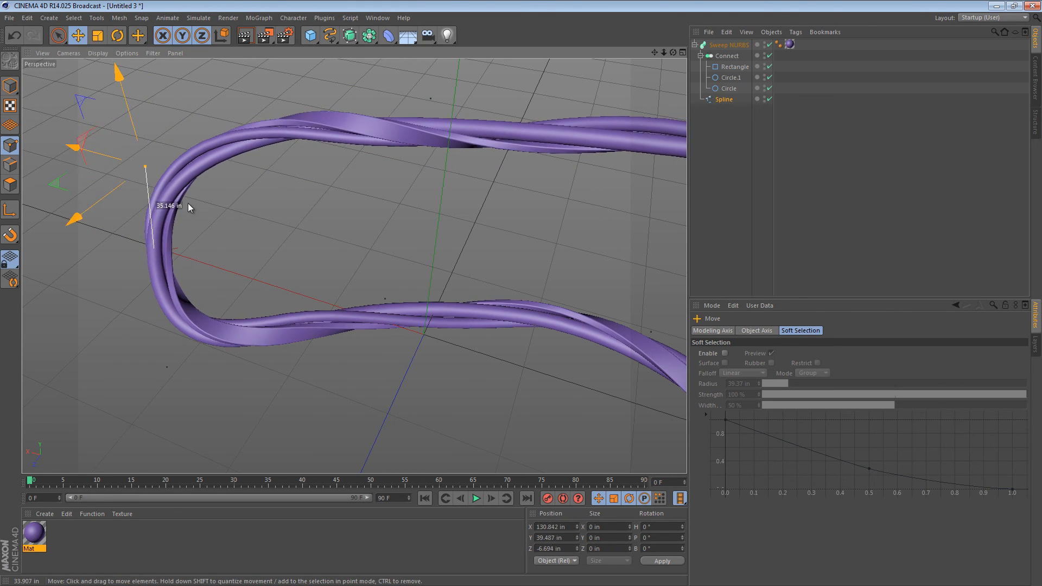
left_click_drag(189, 207, 314, 220)
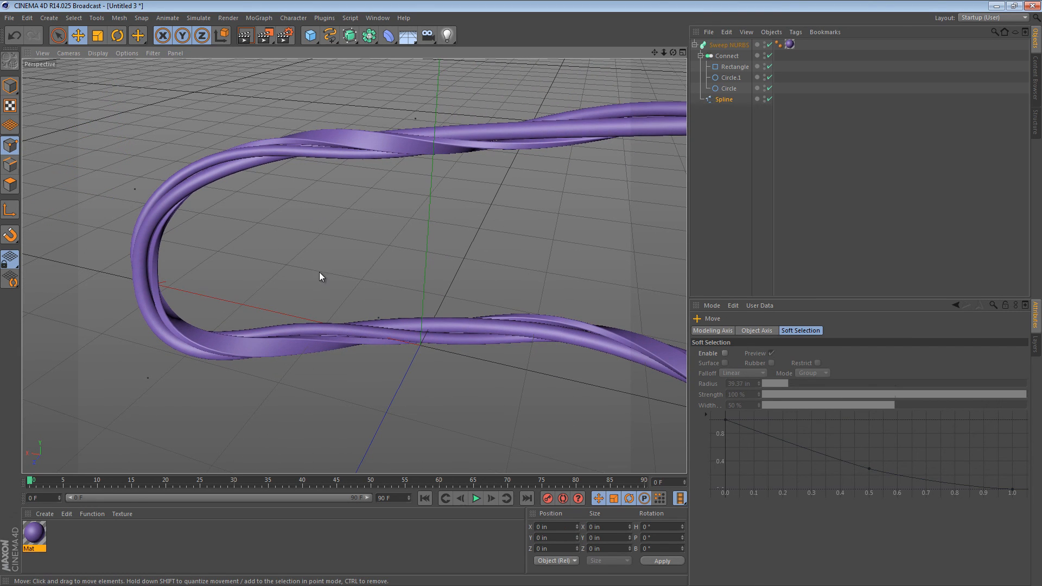
mouse_move(313, 267)
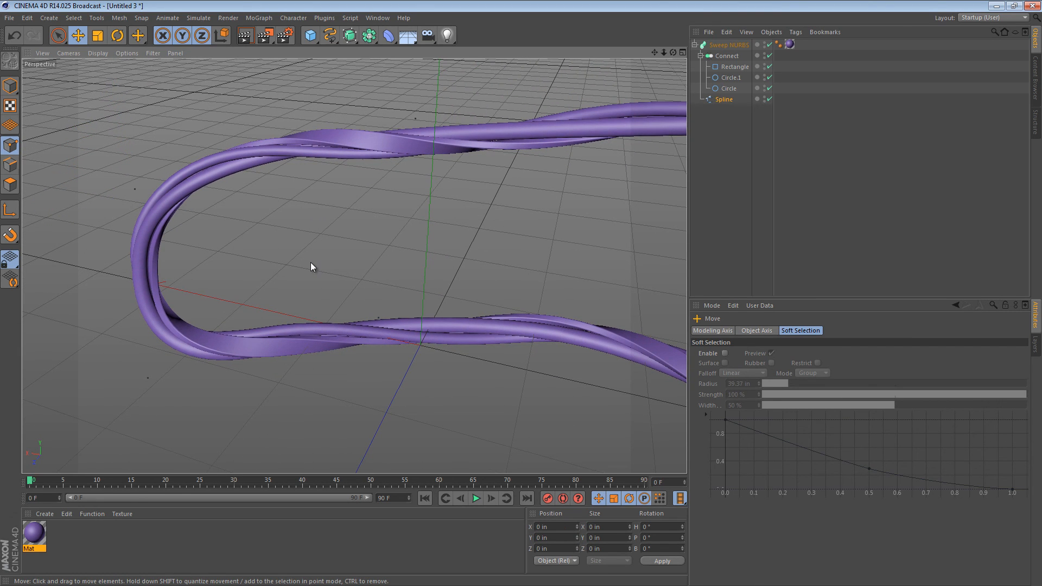